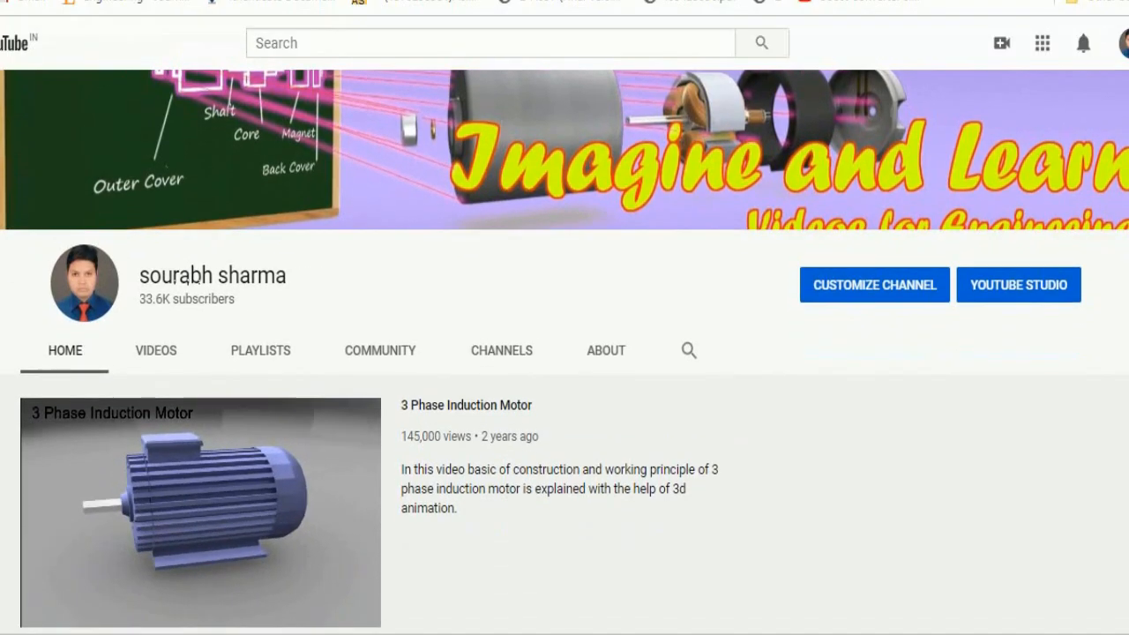
pyautogui.scroll(-3)
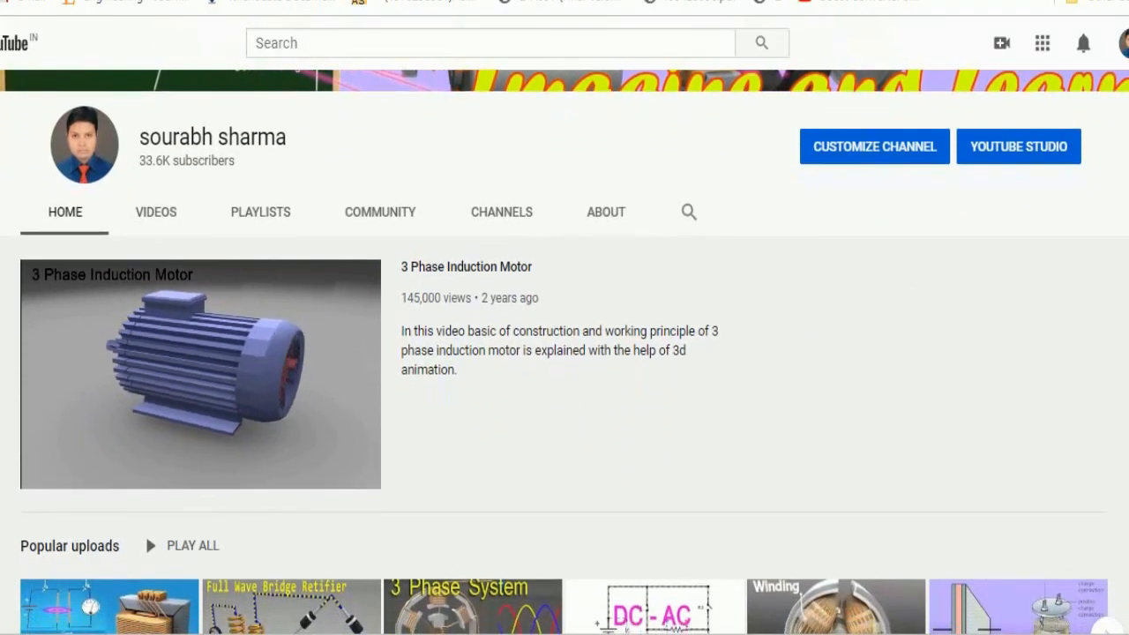
pyautogui.scroll(-3)
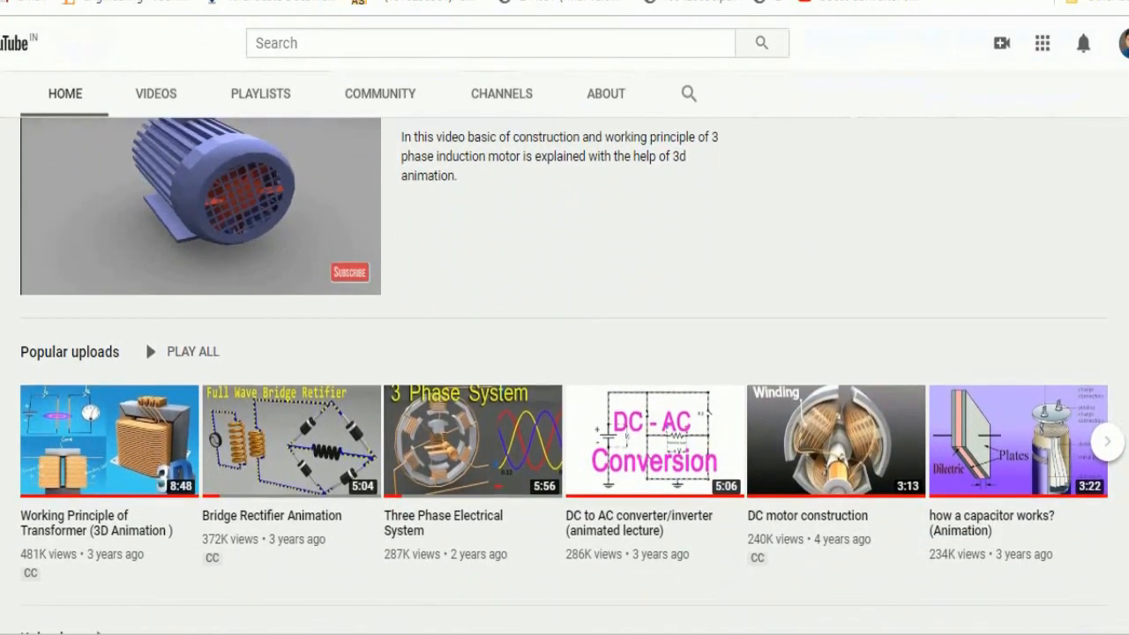
pyautogui.scroll(-3)
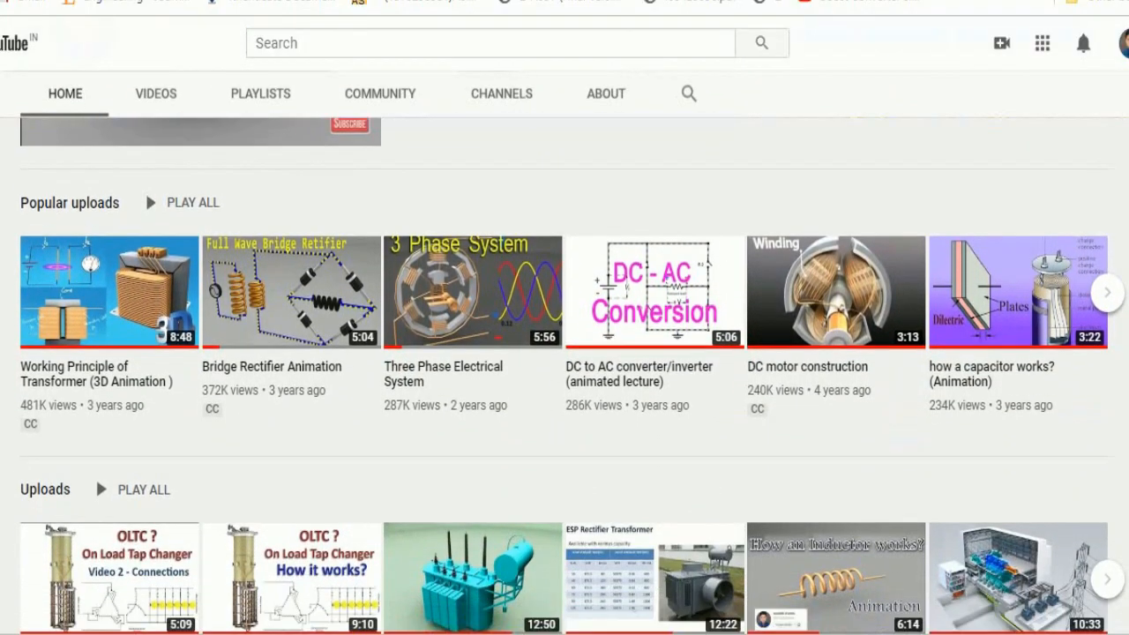
pyautogui.scroll(-3)
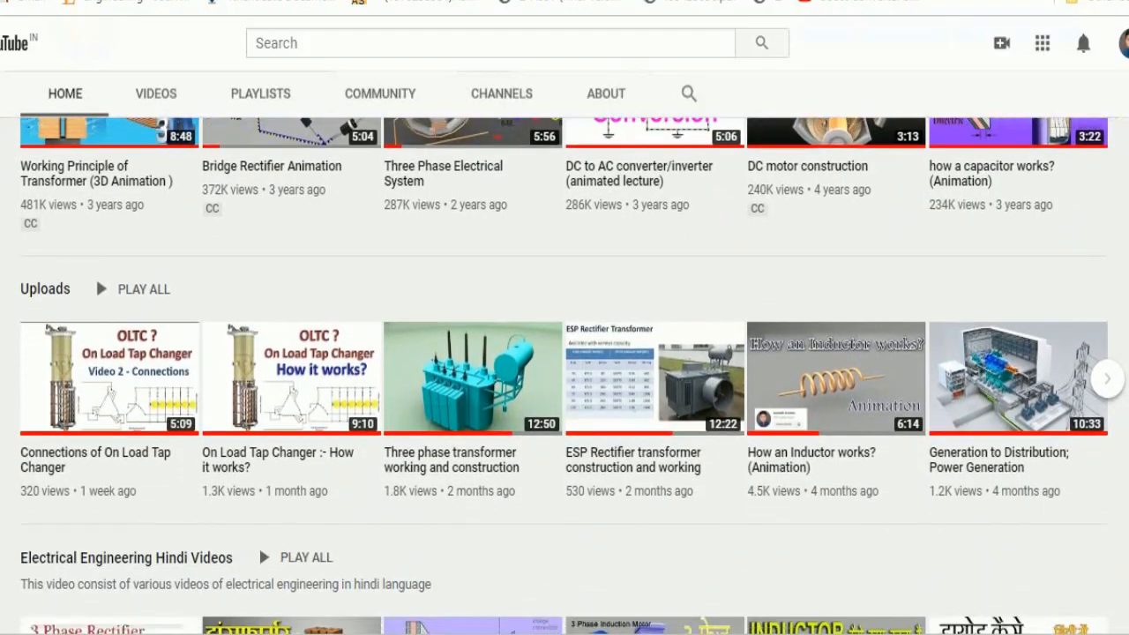
pyautogui.scroll(-3)
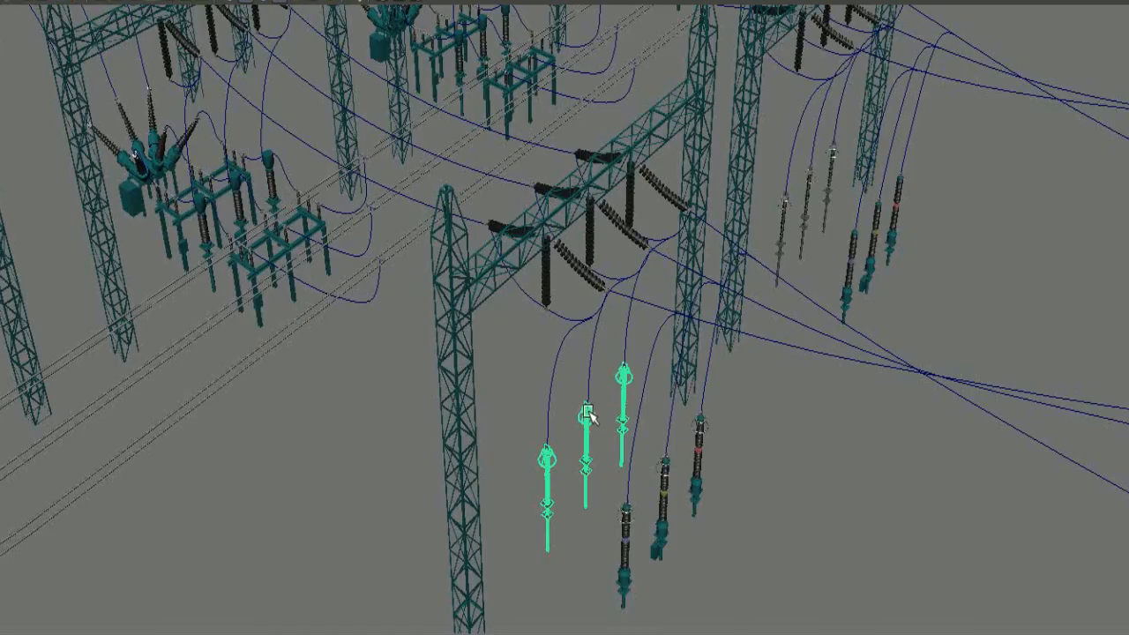
pyautogui.moveTo(631, 332)
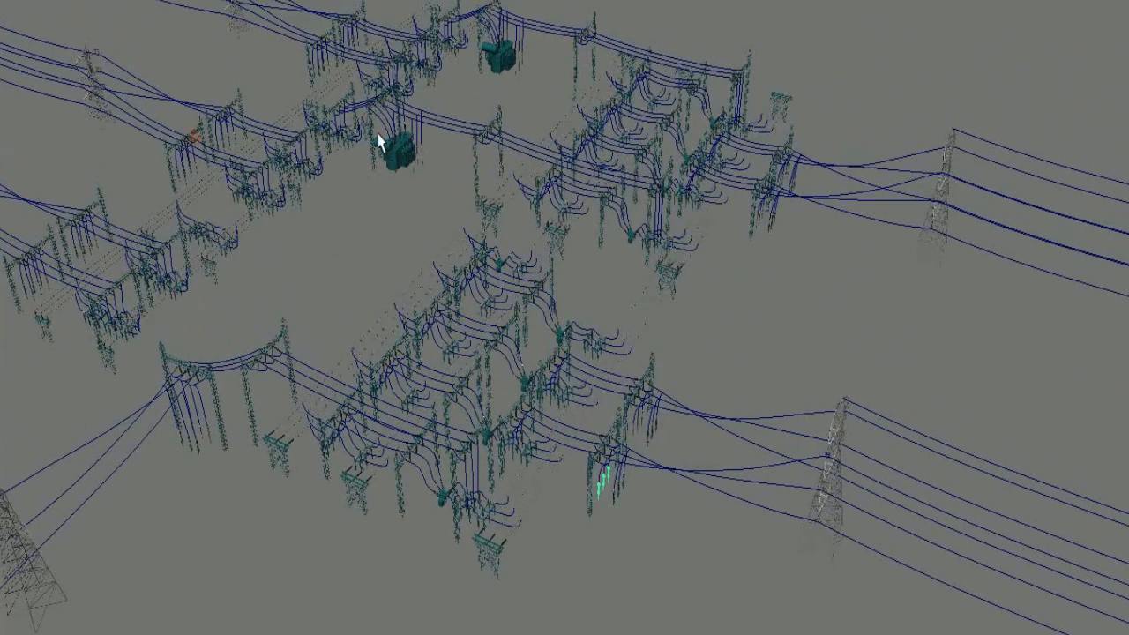
pyautogui.click(397, 149)
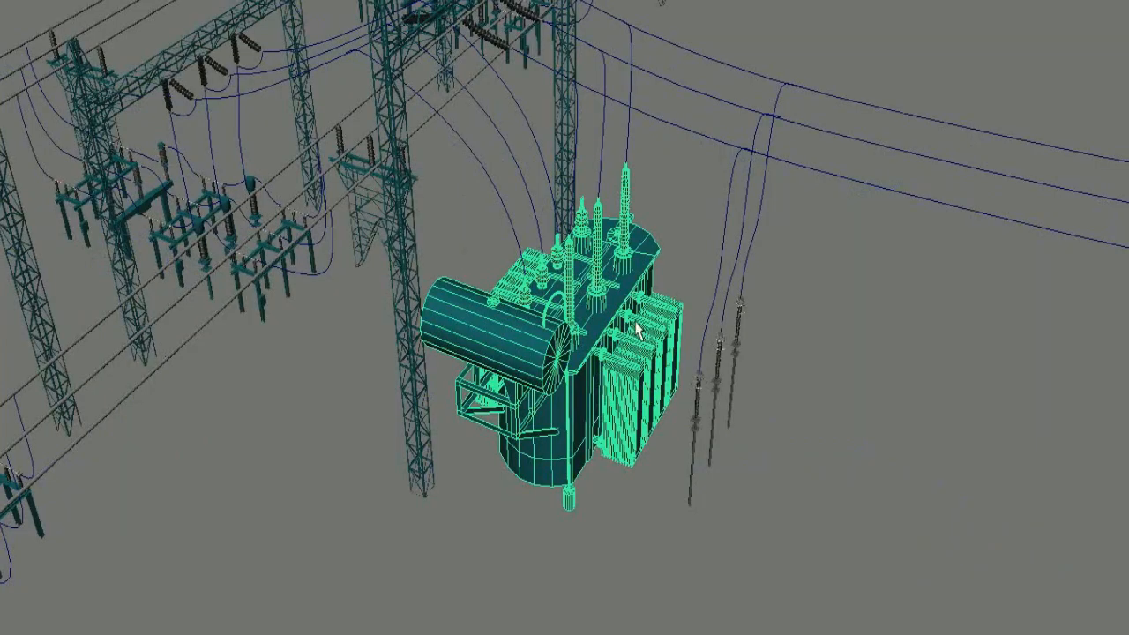
pyautogui.moveTo(734, 356)
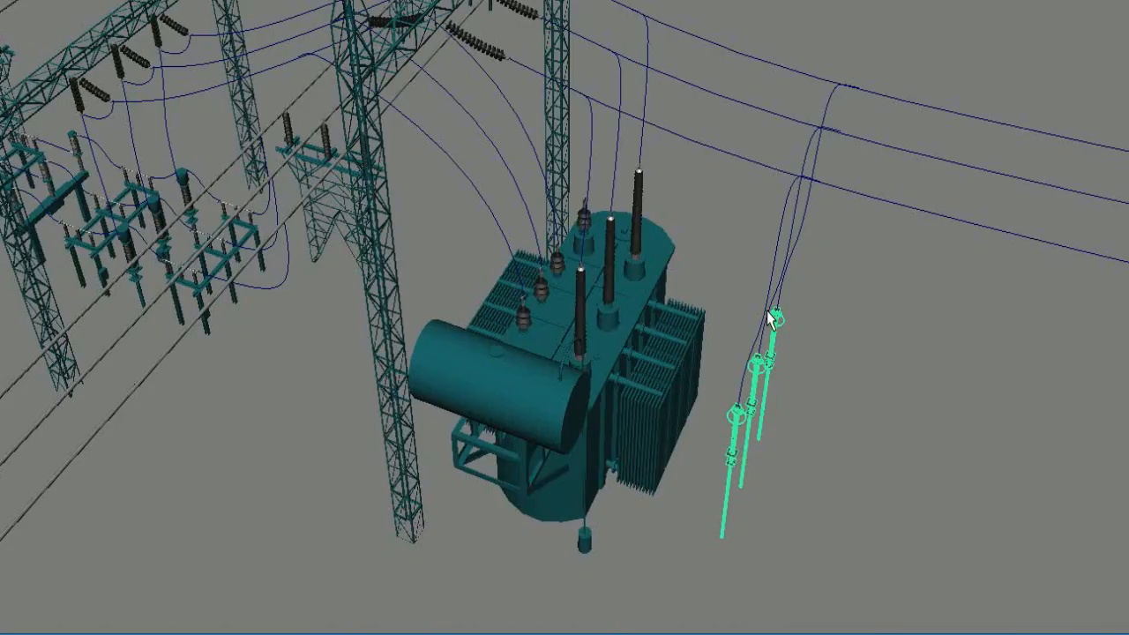
pyautogui.moveTo(610, 399)
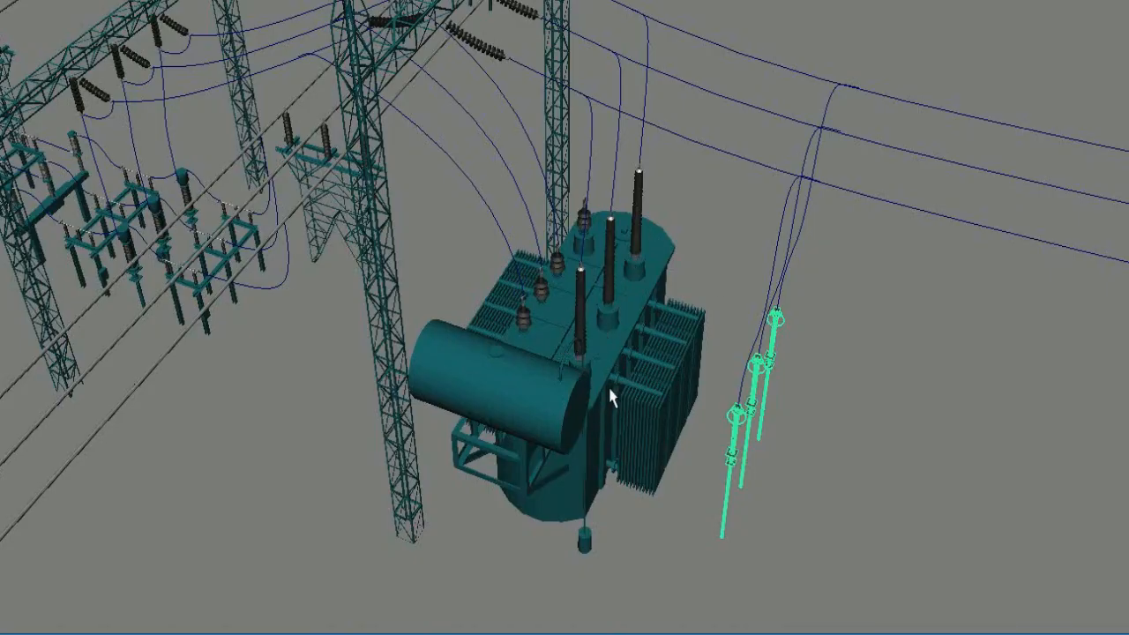